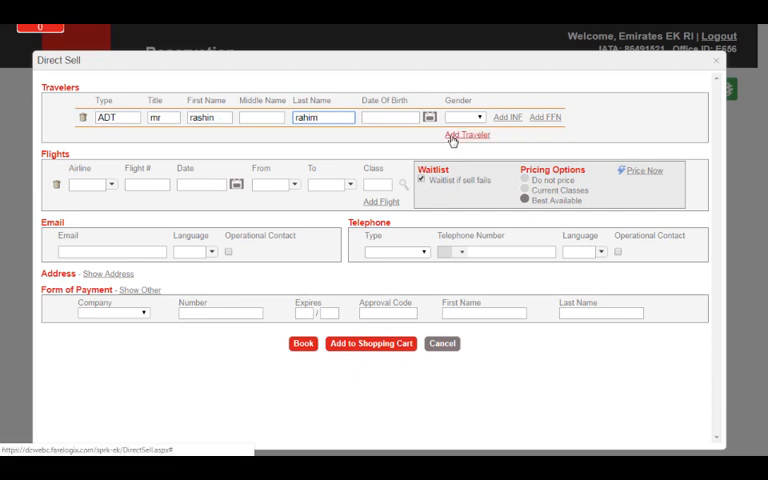
{"action": "left_click", "coordinate": [321, 117]}
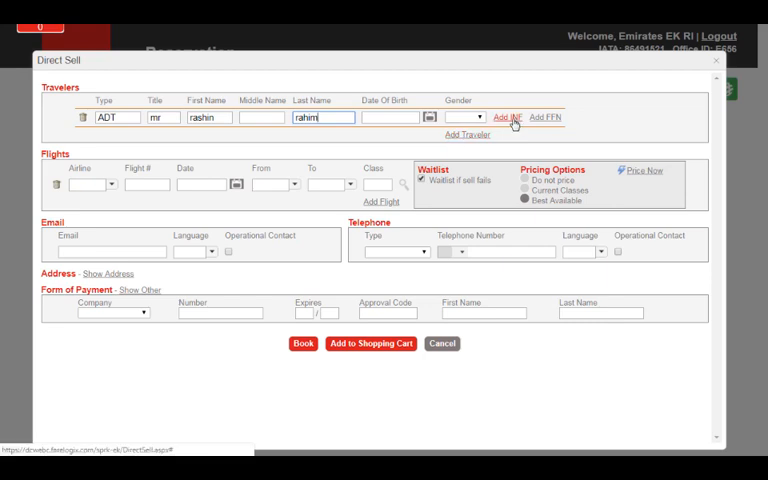
{"action": "left_click", "coordinate": [510, 117]}
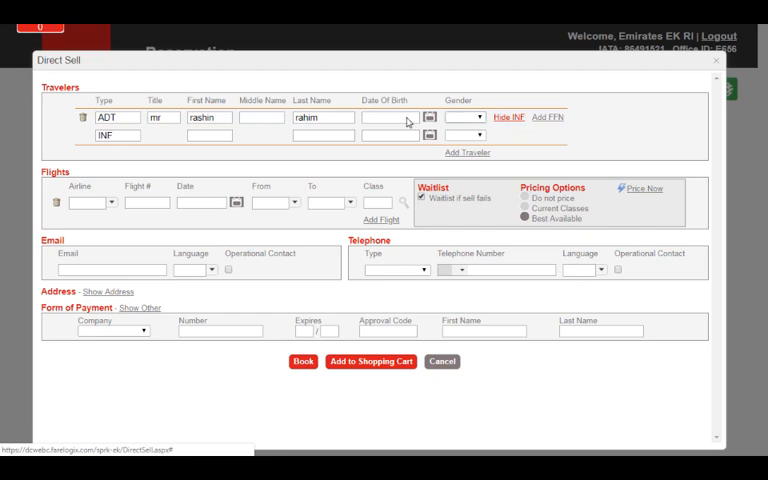
{"action": "type", "text": "rayaan"}
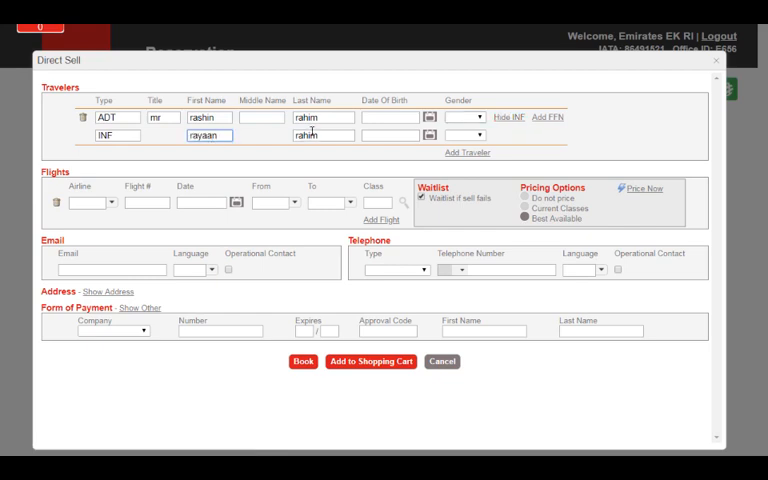
{"action": "type", "text": "4/11/2018"}
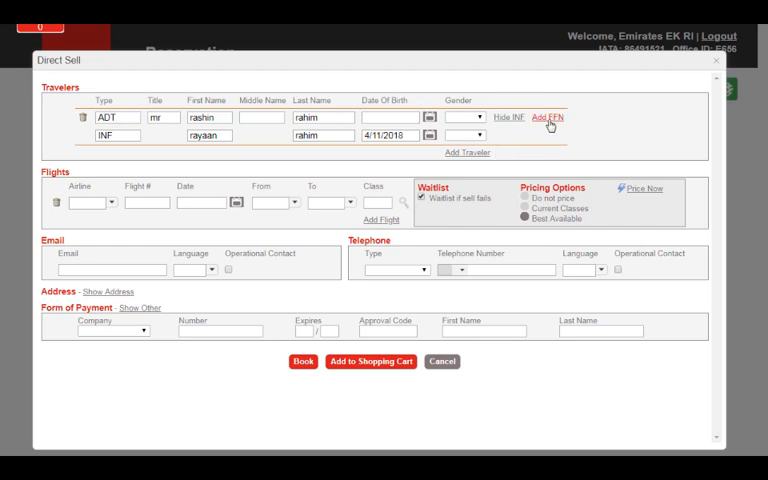
{"action": "left_click", "coordinate": [546, 117]}
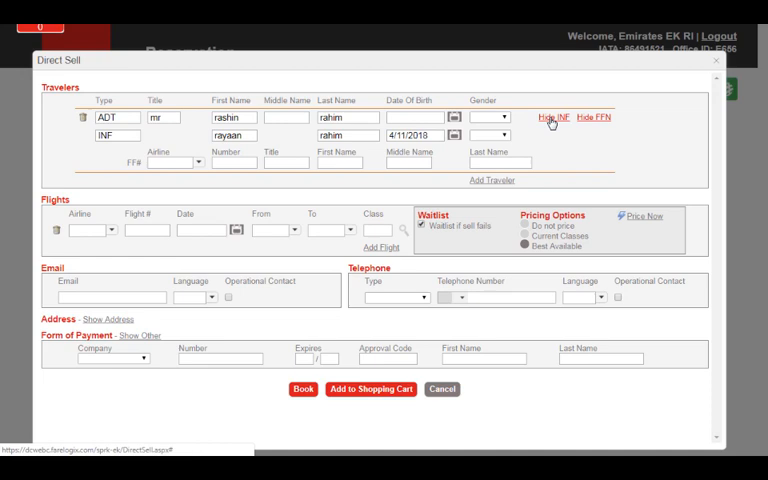
{"action": "left_click", "coordinate": [181, 162]}
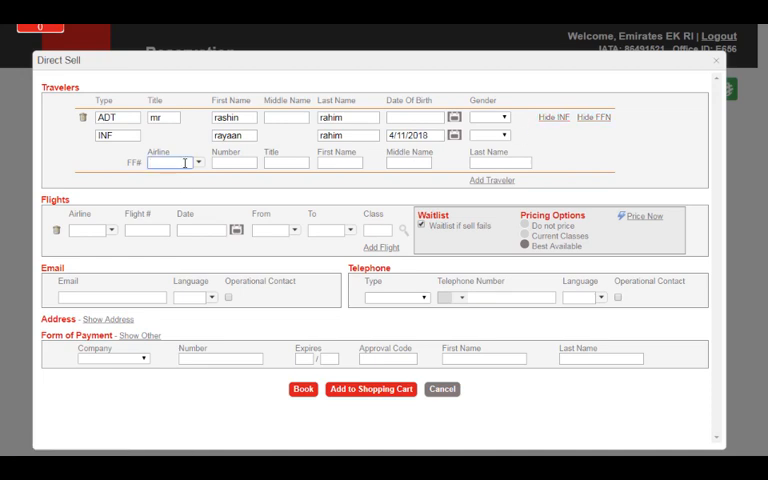
{"action": "type", "text": "EI"}
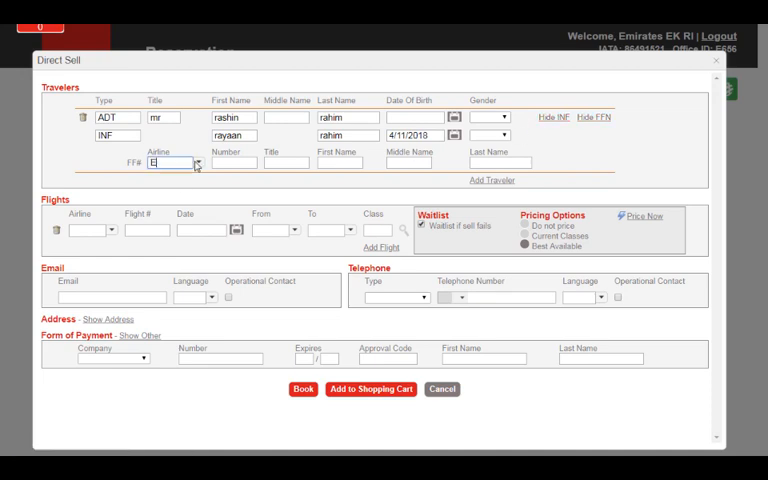
{"action": "type", "text": "K"}
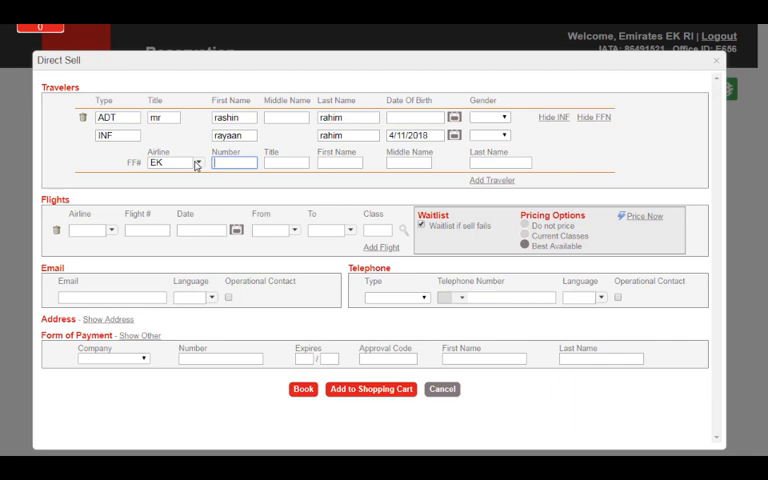
{"action": "type", "text": "4"}
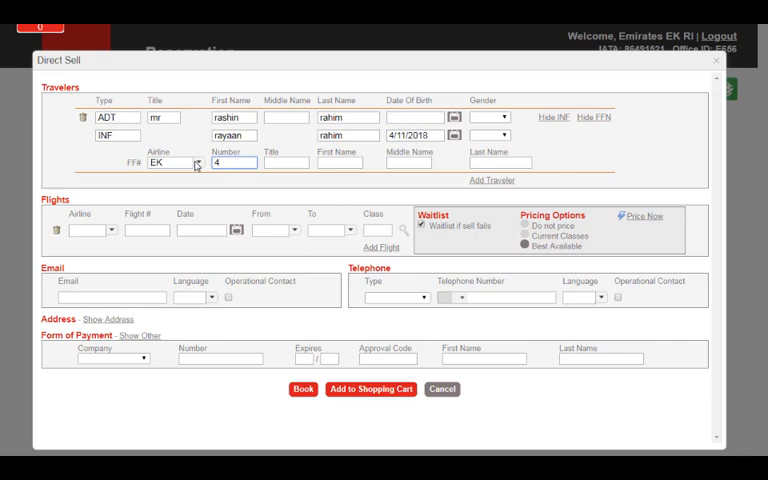
{"action": "type", "text": "79090135"}
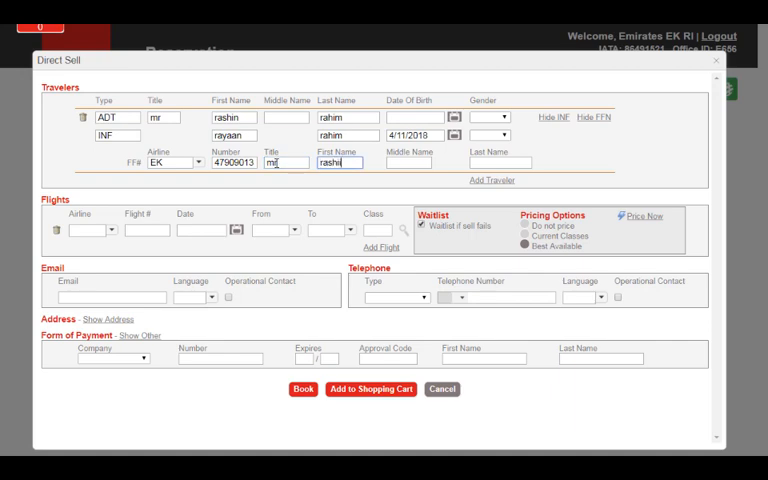
{"action": "type", "text": "rahim"}
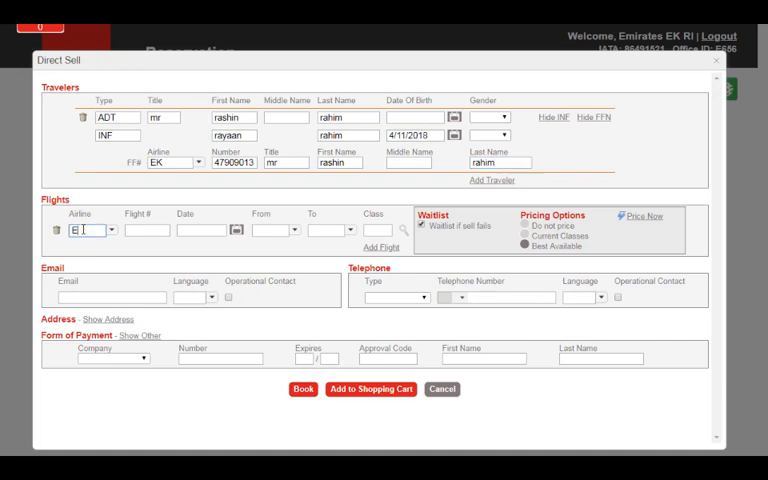
Search EK flights from DXB to LHR departing 8/27/2019
{"action": "type", "text": "K"}
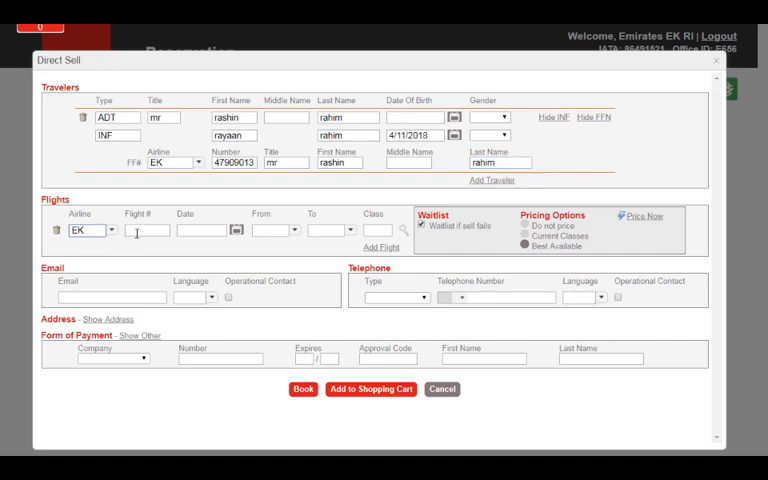
{"action": "left_click", "coordinate": [150, 230]}
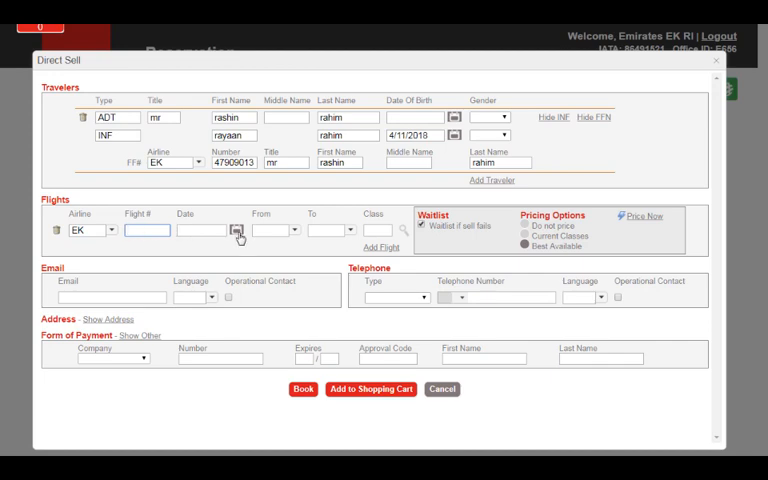
{"action": "left_click", "coordinate": [234, 230]}
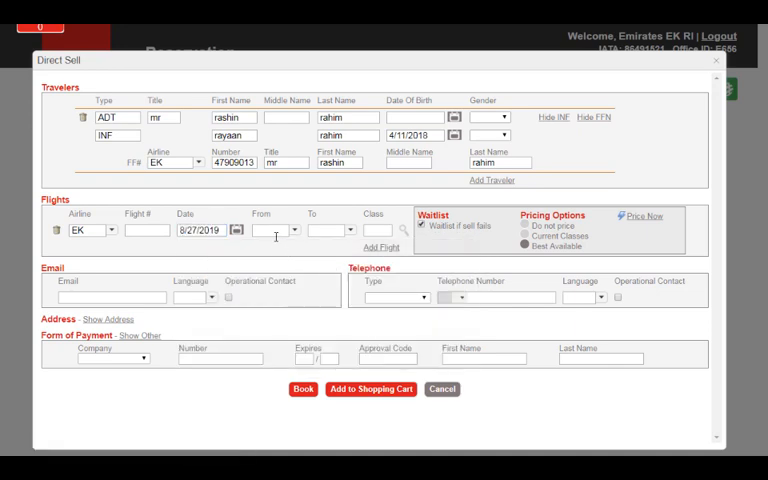
{"action": "left_click", "coordinate": [270, 230]}
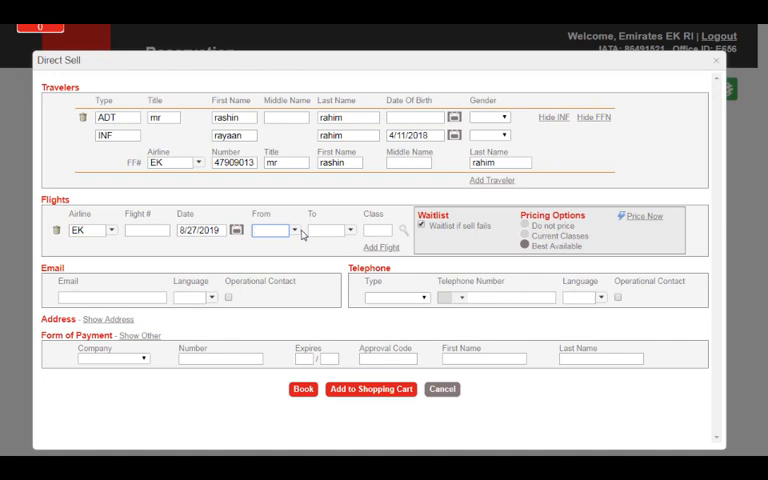
{"action": "type", "text": "DXB"}
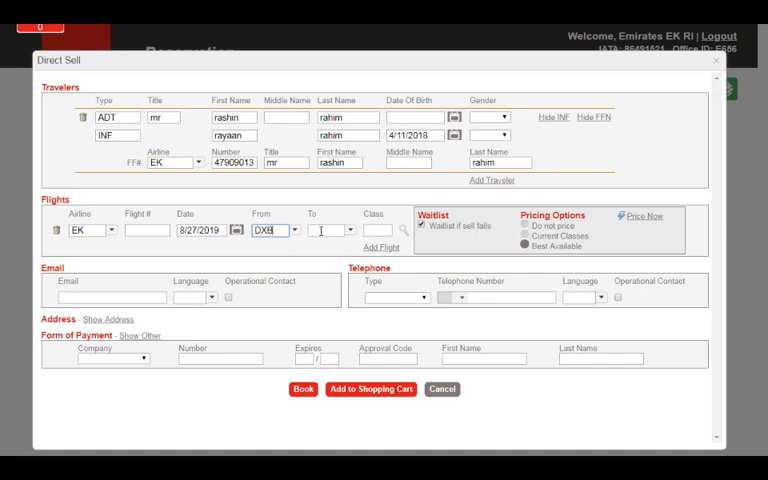
{"action": "type", "text": "LHR"}
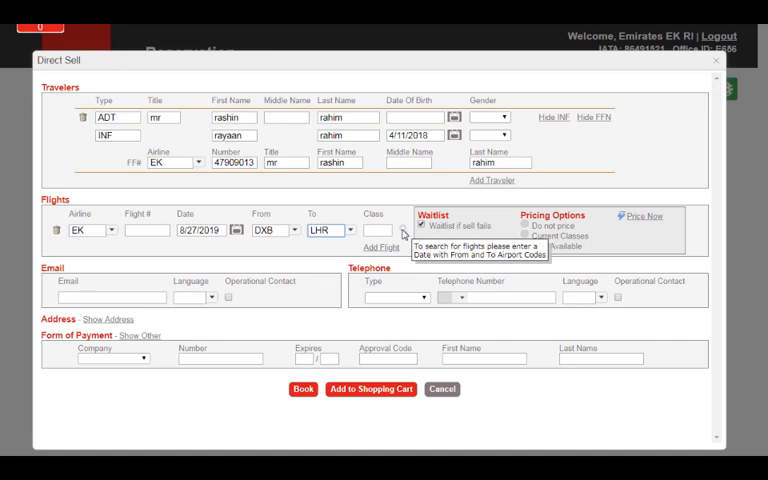
{"action": "left_click", "coordinate": [524, 247]}
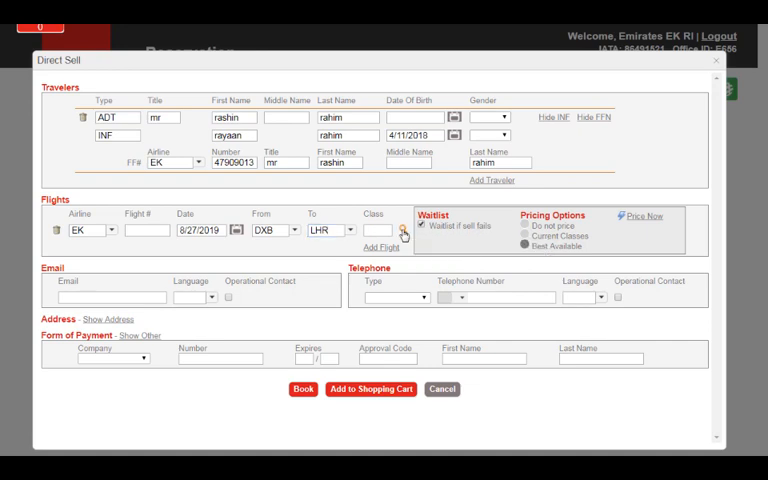
{"action": "left_click", "coordinate": [402, 231]}
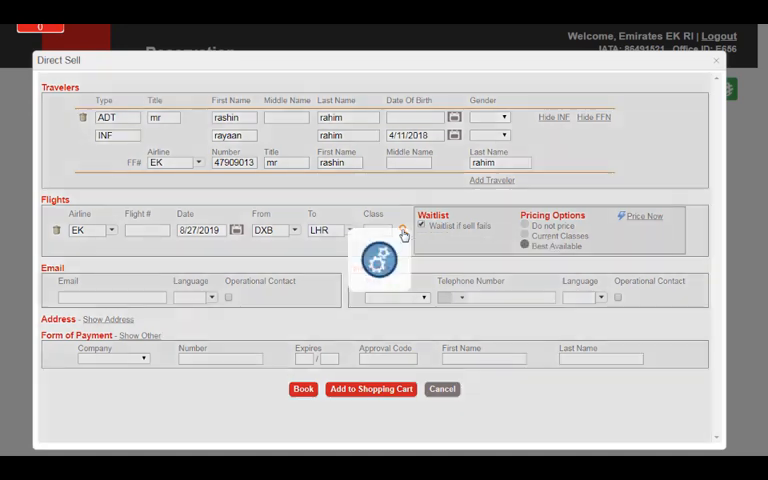
Choose class A on flight EK 0007 departing 02:30
{"action": "left_click", "coordinate": [403, 230]}
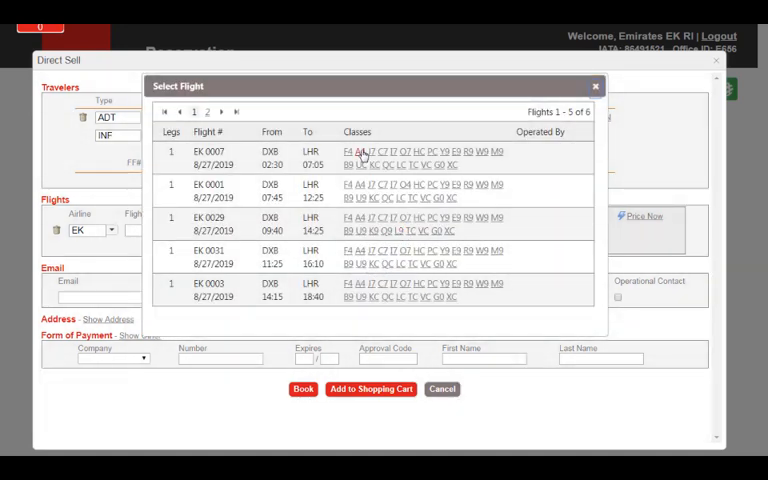
{"action": "mouse_move", "coordinate": [418, 165]}
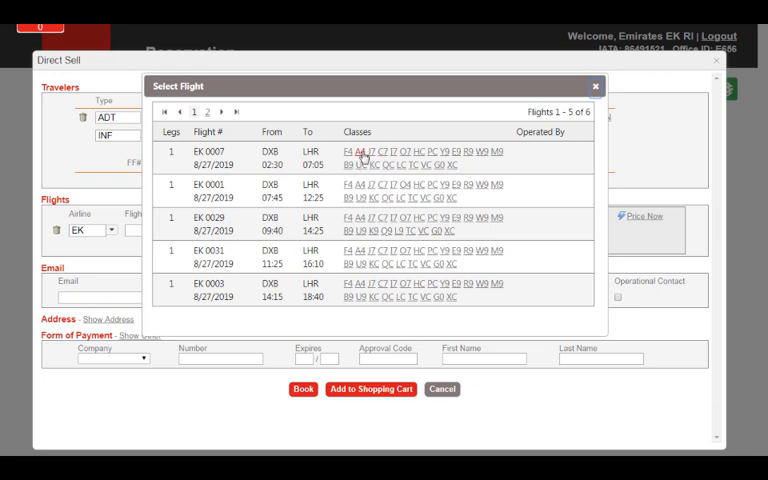
{"action": "left_click", "coordinate": [358, 152]}
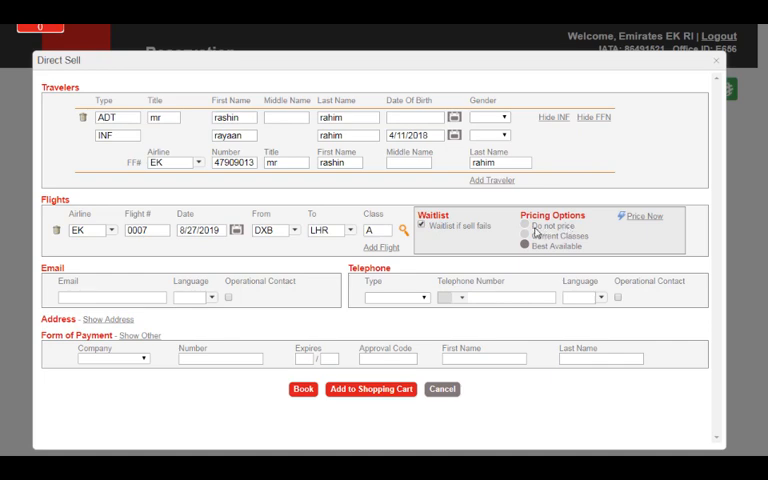
{"action": "mouse_move", "coordinate": [536, 232]}
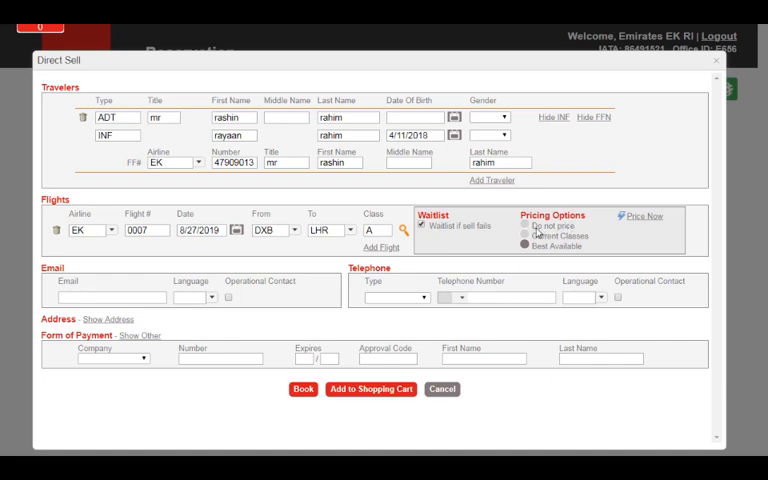
{"action": "left_click", "coordinate": [524, 247]}
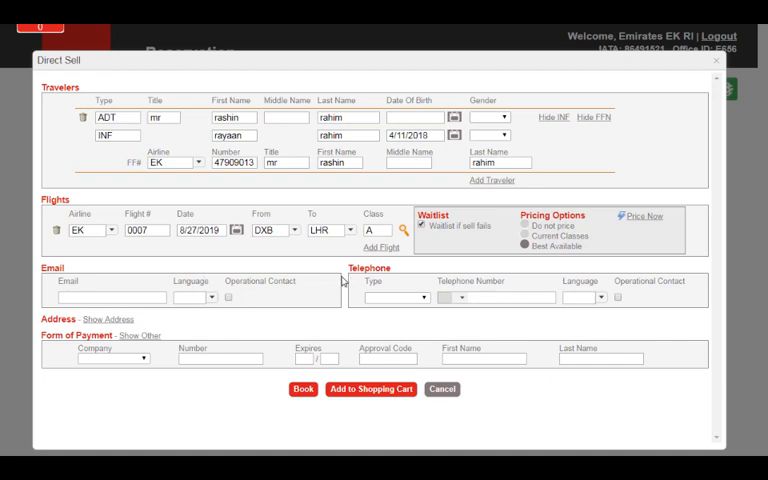
{"action": "mouse_move", "coordinate": [292, 293]}
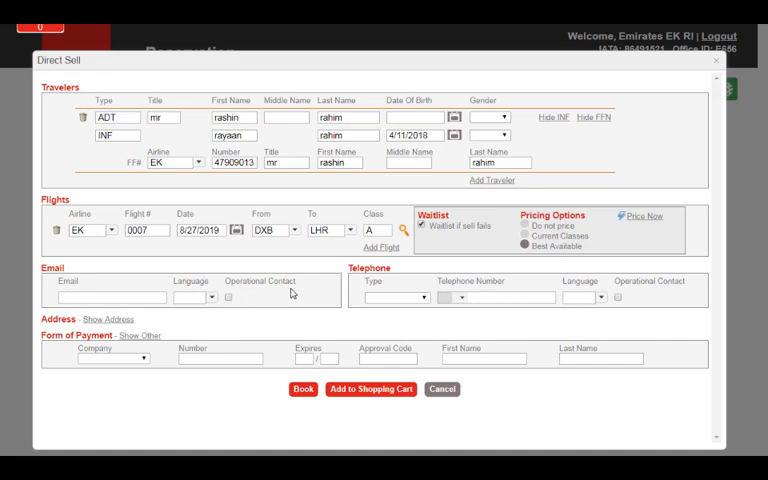
{"action": "left_click", "coordinate": [108, 298]}
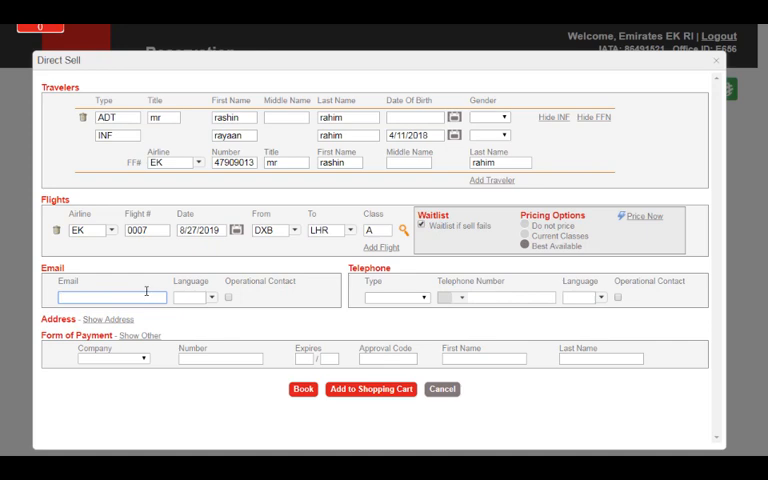
{"action": "type", "text": "saLES@SALES.COM"}
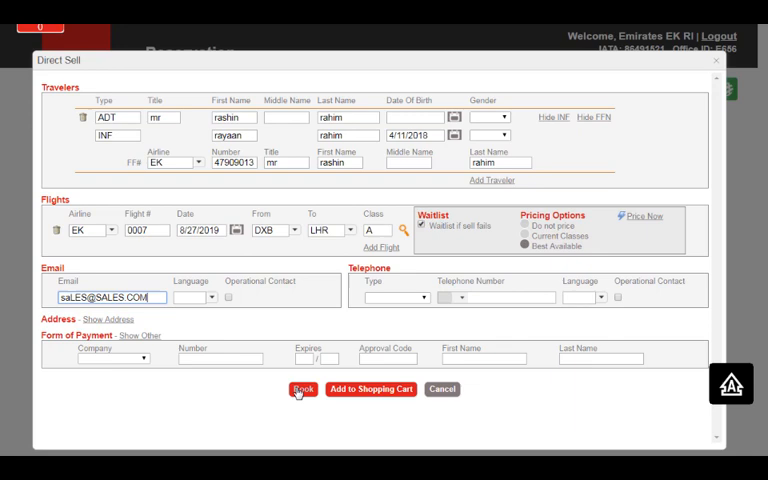
{"action": "left_click", "coordinate": [302, 389]}
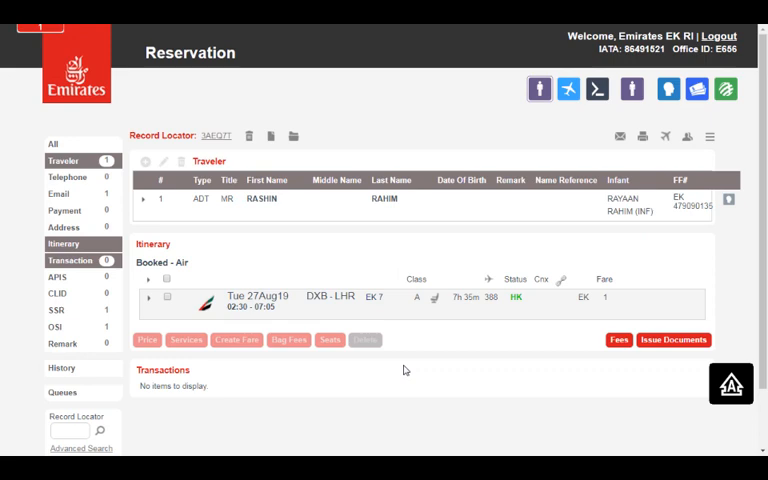
{"action": "mouse_move", "coordinate": [210, 135]}
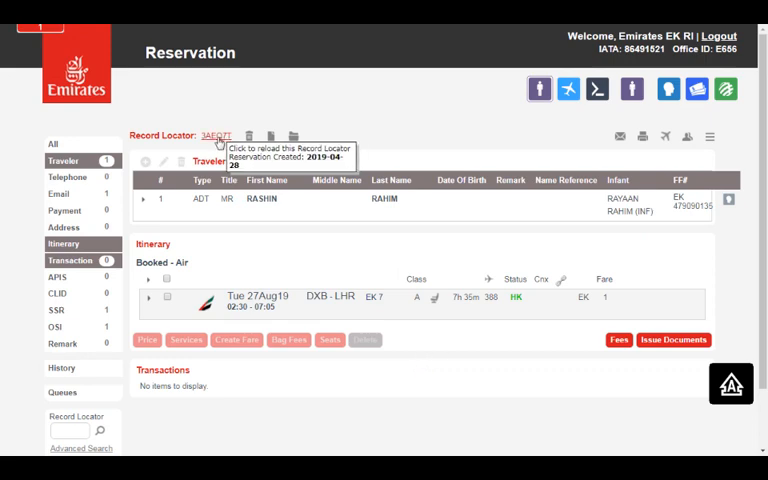